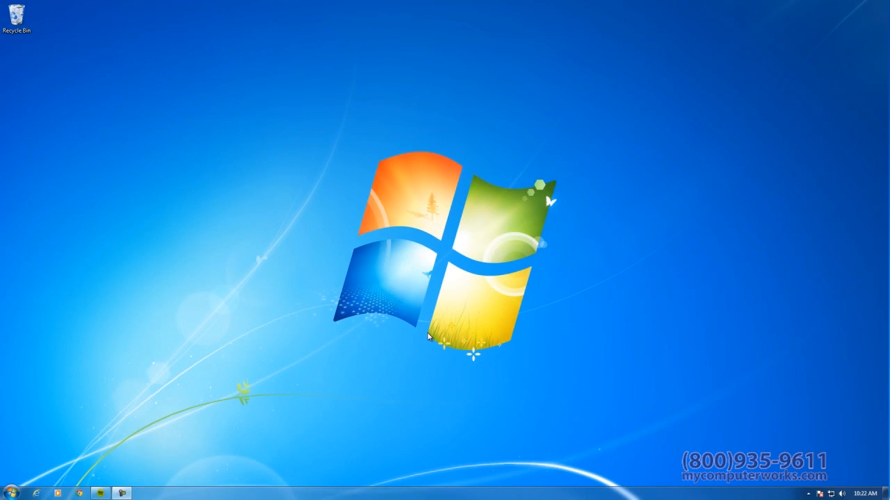
{"action": "mouse_move", "coordinate": [181, 425]}
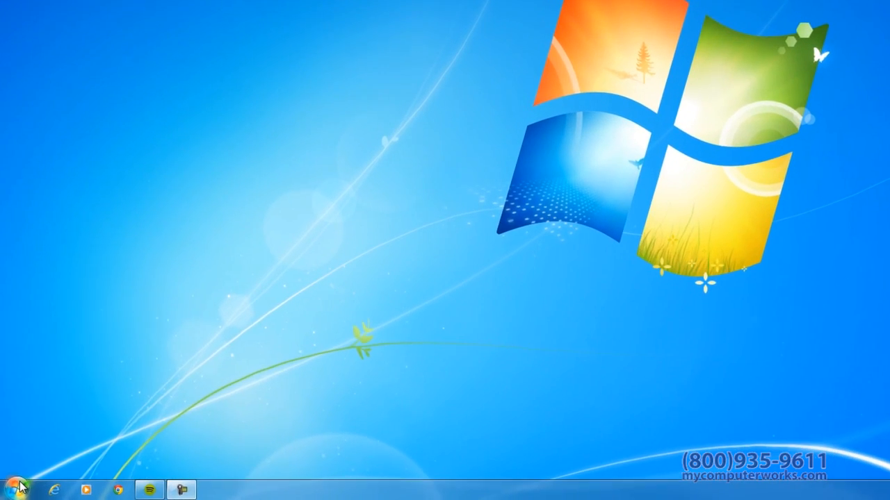
Open the Pictures library's 2014-01-22 folder from the Start menu, showing its eleven photos
{"action": "left_click", "coordinate": [13, 485]}
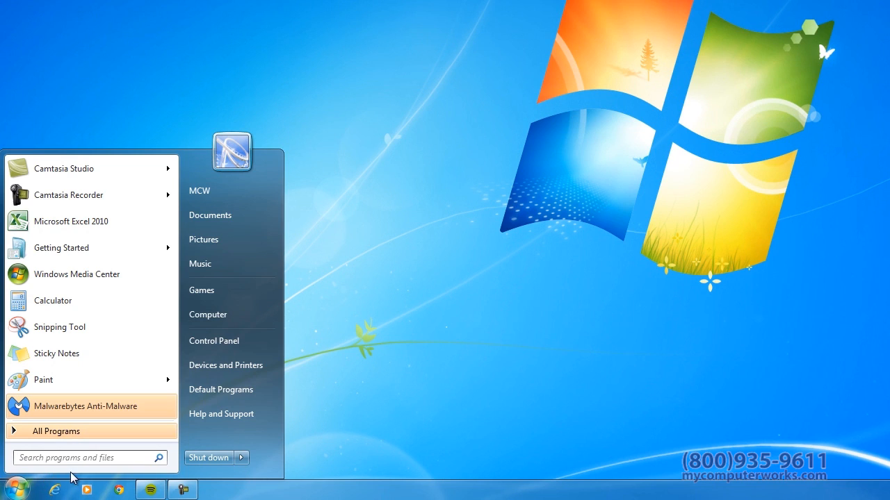
{"action": "mouse_move", "coordinate": [217, 382]}
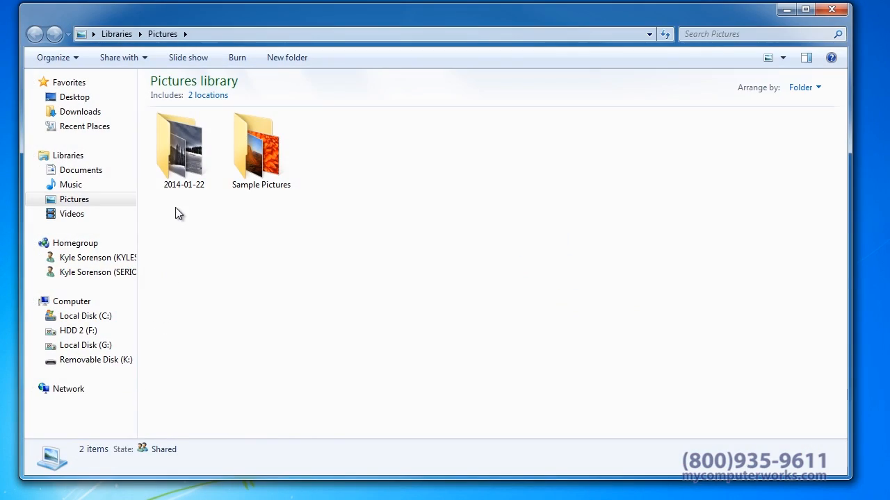
{"action": "double_click", "coordinate": [183, 146]}
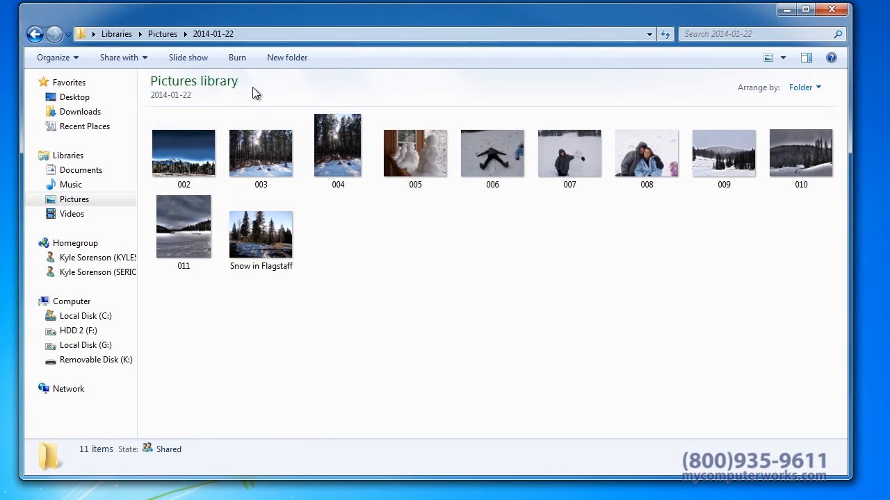
{"action": "mouse_move", "coordinate": [236, 57]}
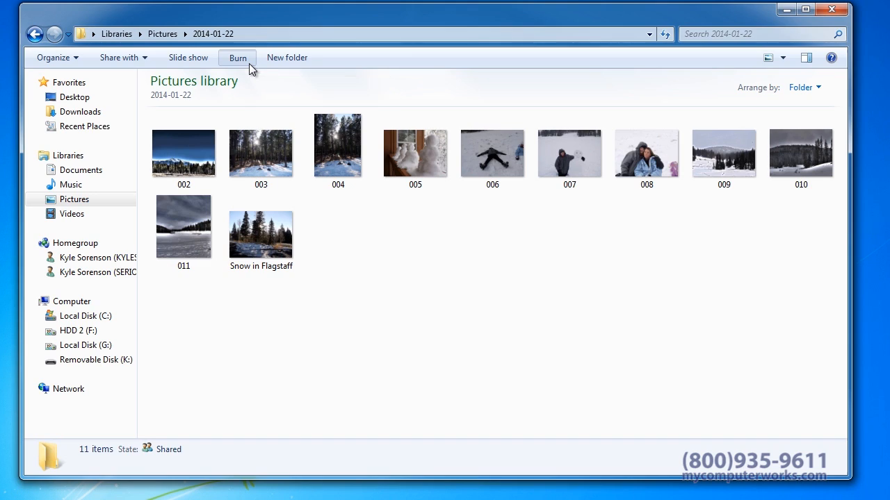
Start a disc burn titled 'Christmas 2013' for use with a CD/DVD player
{"action": "left_click", "coordinate": [237, 58]}
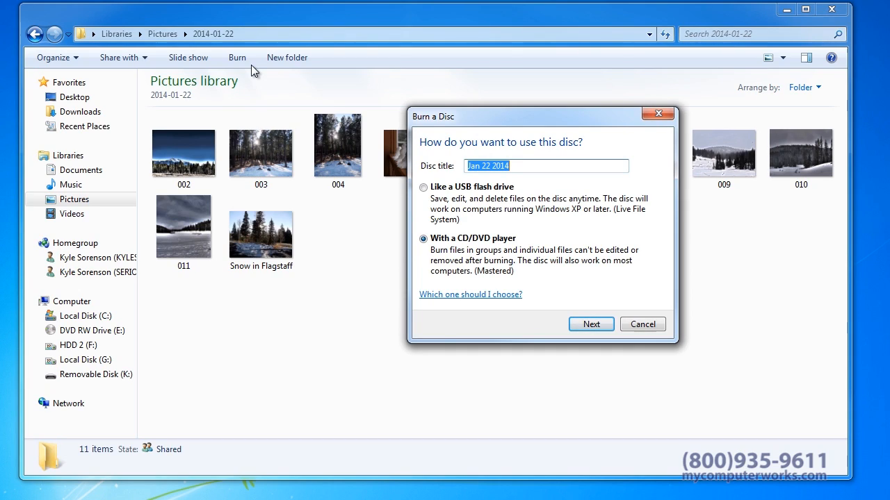
{"action": "type", "text": "Christmas"}
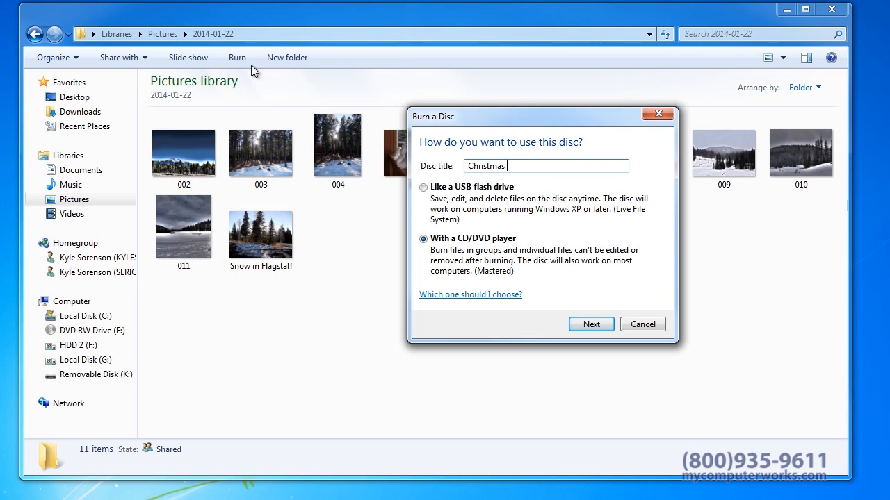
{"action": "type", "text": "2013"}
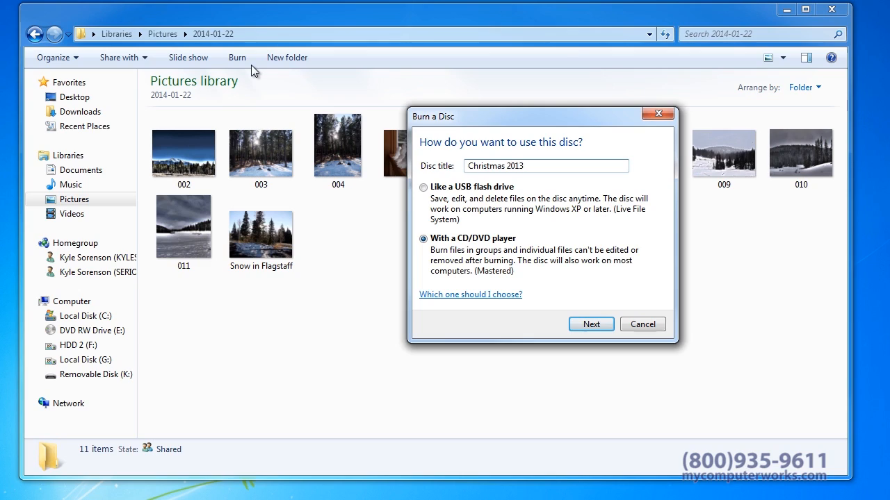
{"action": "mouse_move", "coordinate": [297, 121]}
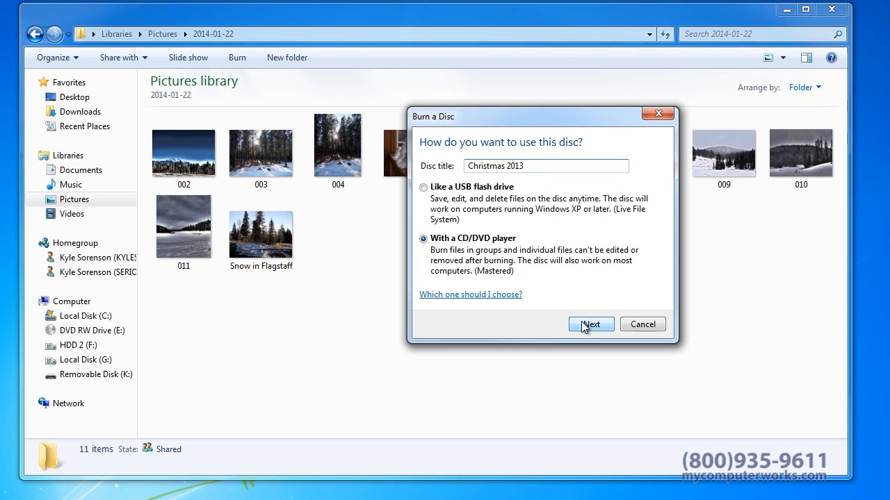
Accept the disc settings and stage the eleven photos on the DVD drive for writing
{"action": "left_click", "coordinate": [589, 324]}
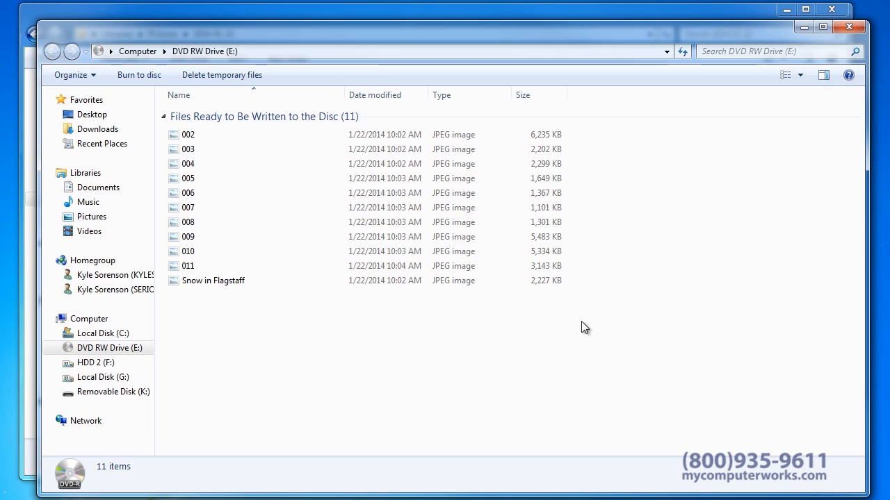
{"action": "mouse_move", "coordinate": [336, 223]}
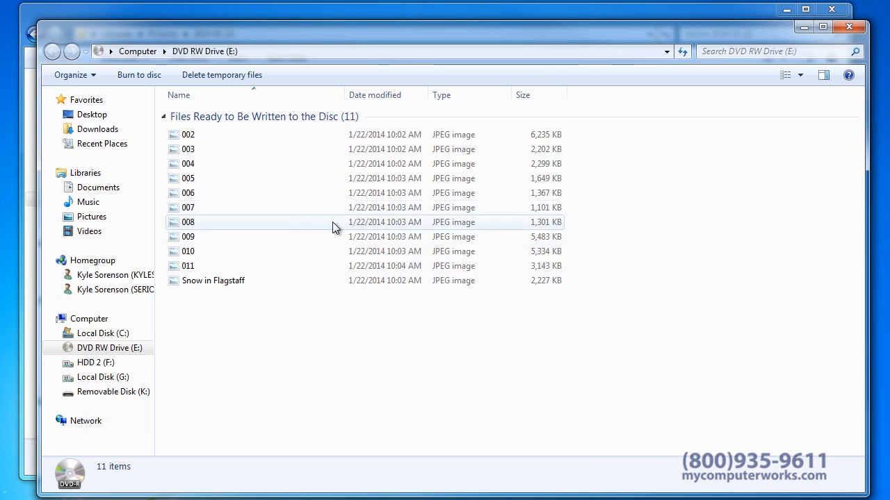
{"action": "mouse_move", "coordinate": [139, 75]}
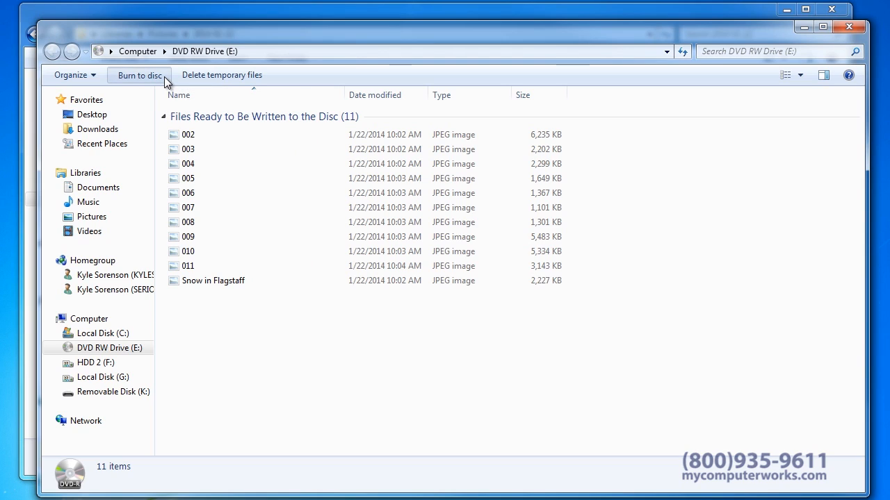
{"action": "left_click", "coordinate": [139, 75]}
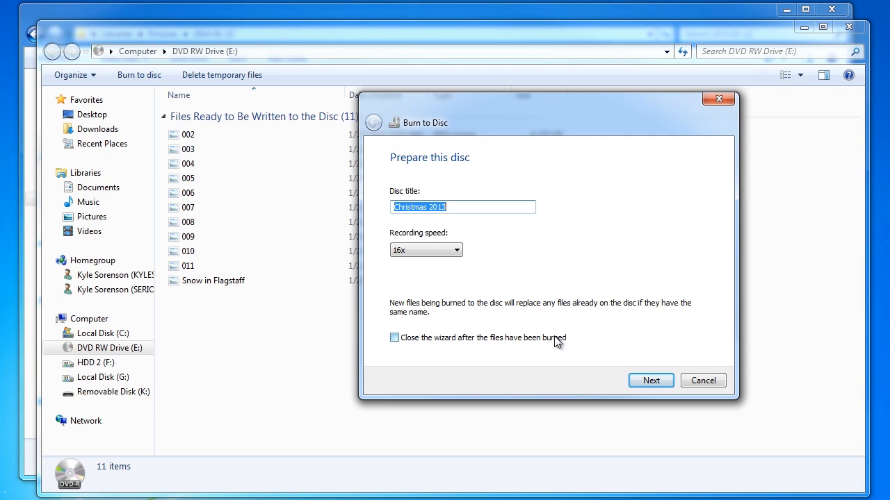
Set the wizard to close after burning and begin writing the Christmas 2013 DVD
{"action": "left_click", "coordinate": [395, 337]}
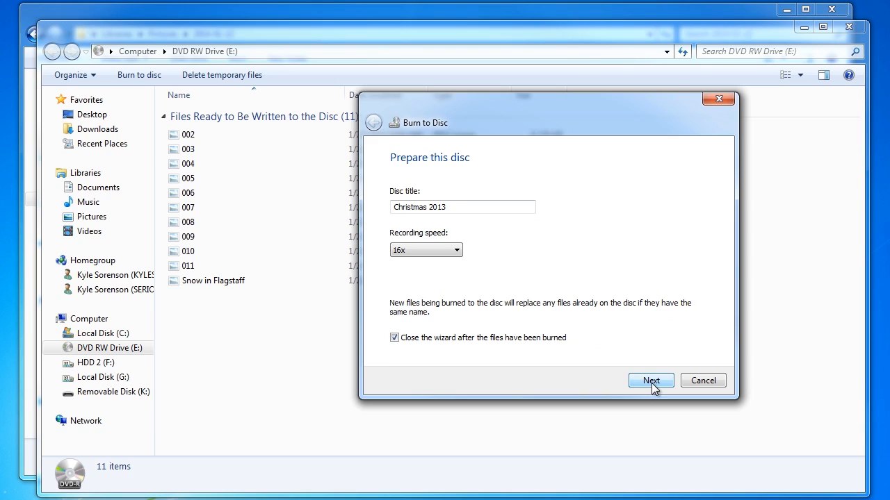
{"action": "left_click", "coordinate": [651, 381]}
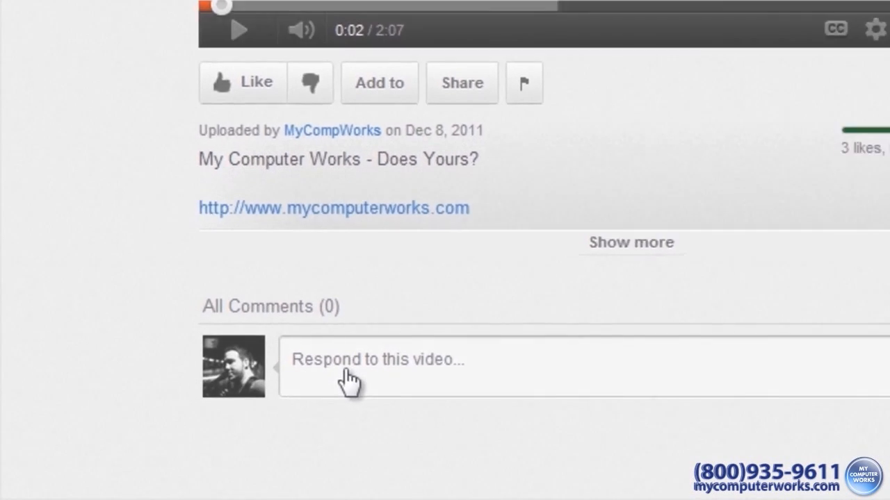
Comment 'This video is so awesome!!!', like the video and subscribe to MyCompWorks
{"action": "type", "text": "This video is so awesome!!!"}
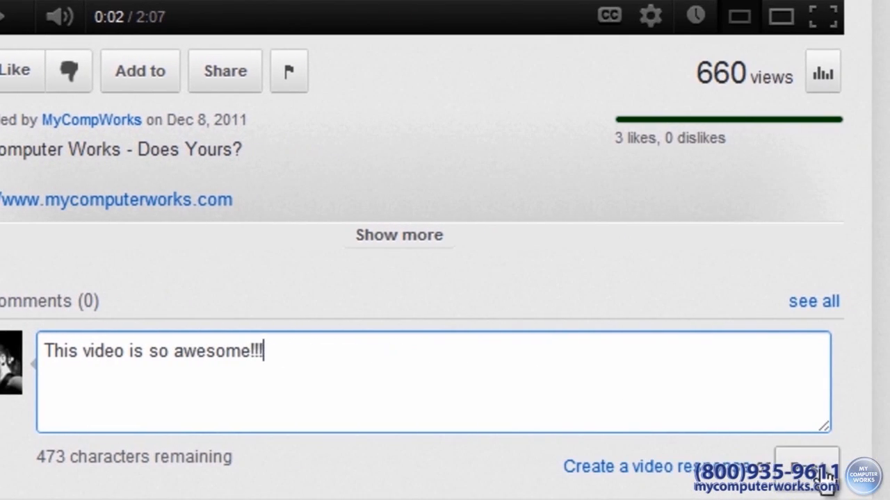
{"action": "left_click", "coordinate": [249, 250]}
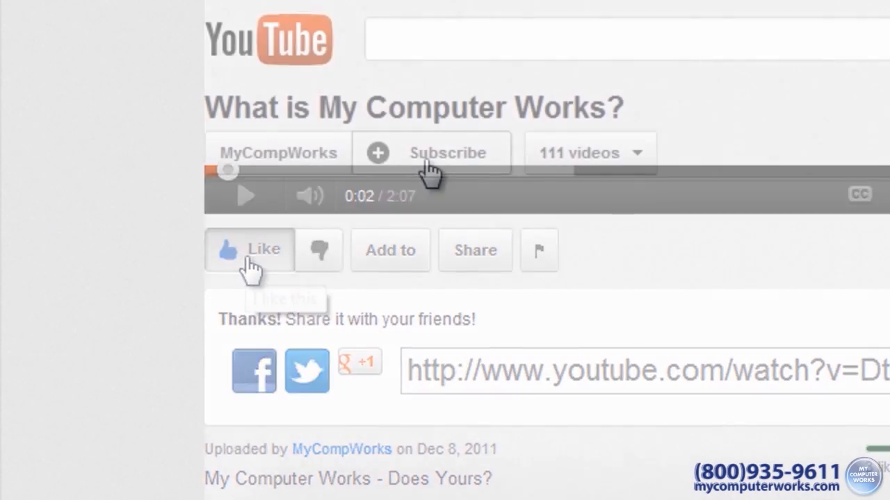
{"action": "left_click", "coordinate": [431, 152]}
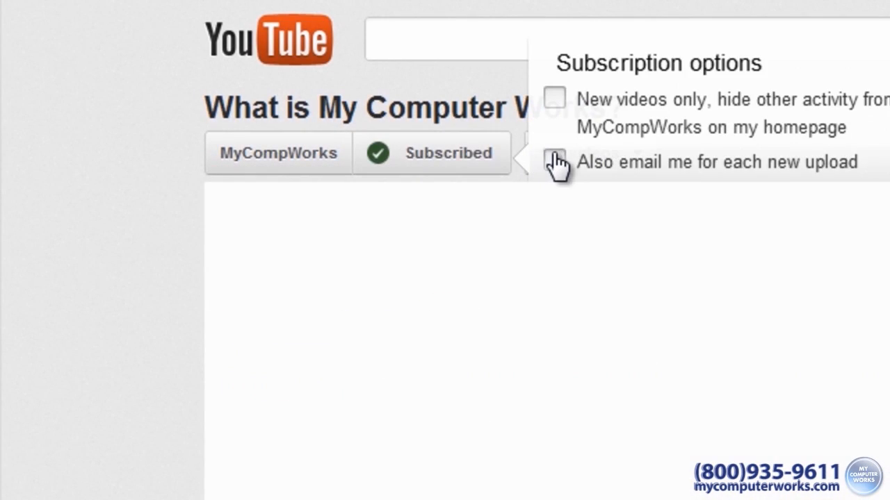